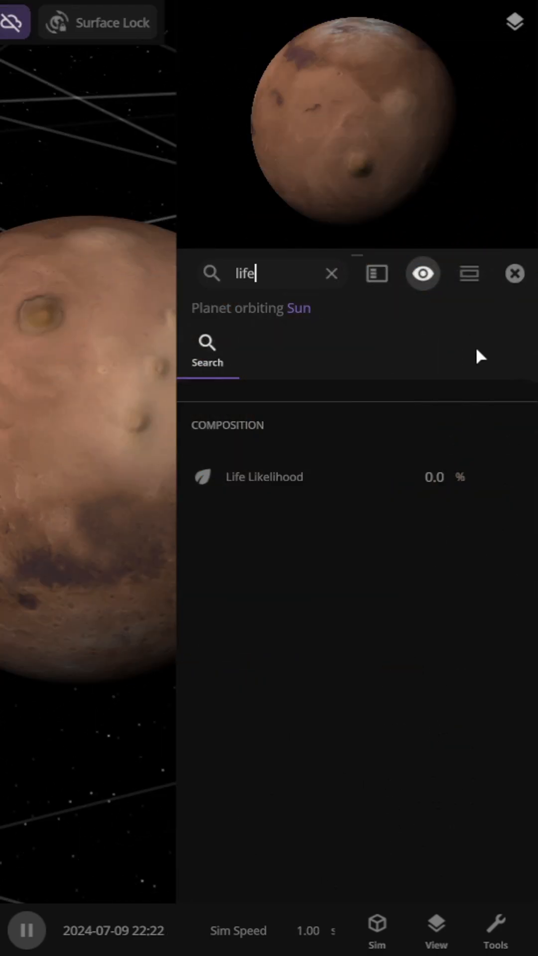
pyautogui.moveTo(514, 273)
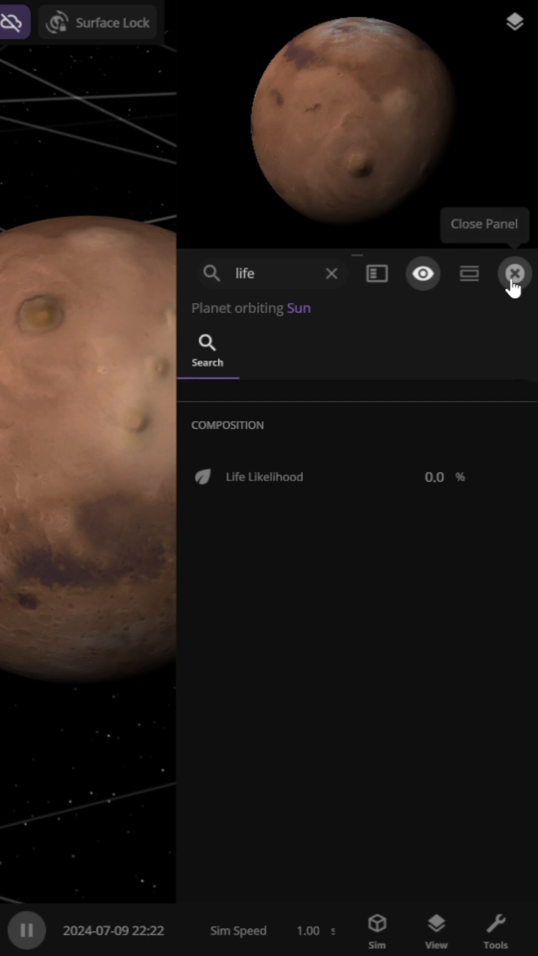
# Advance the simulation to 2054 so Mars's Life Likelihood reads 0.0322%.
pyautogui.click(513, 273)
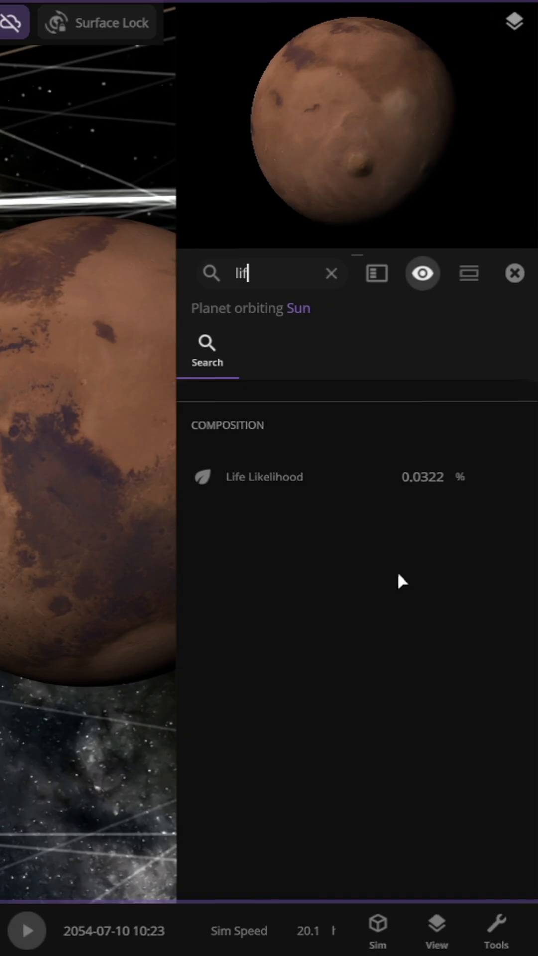
# Raise Mars's oxygen to 1.6E+27 mg in Composition, then hide its details to view the oceans.
pyautogui.click(514, 272)
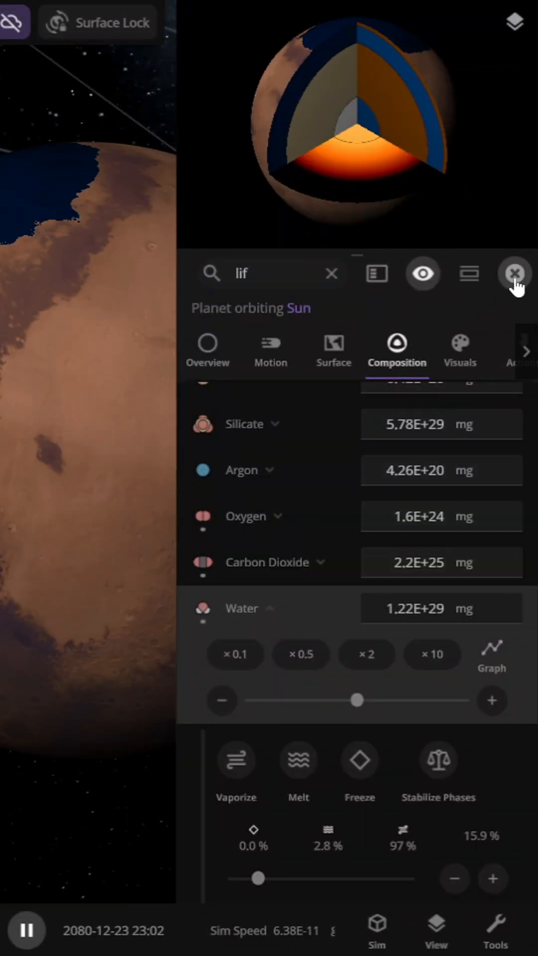
pyautogui.click(514, 274)
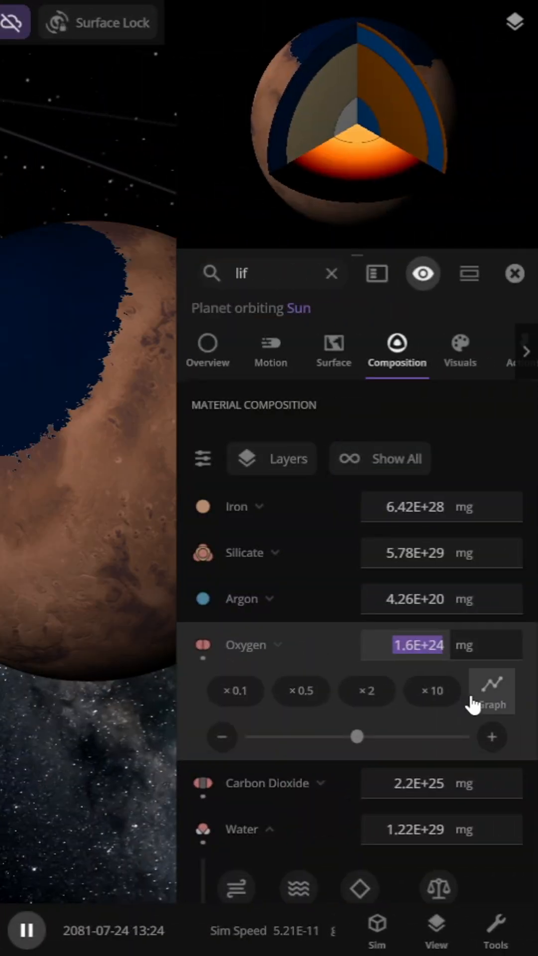
pyautogui.click(431, 691)
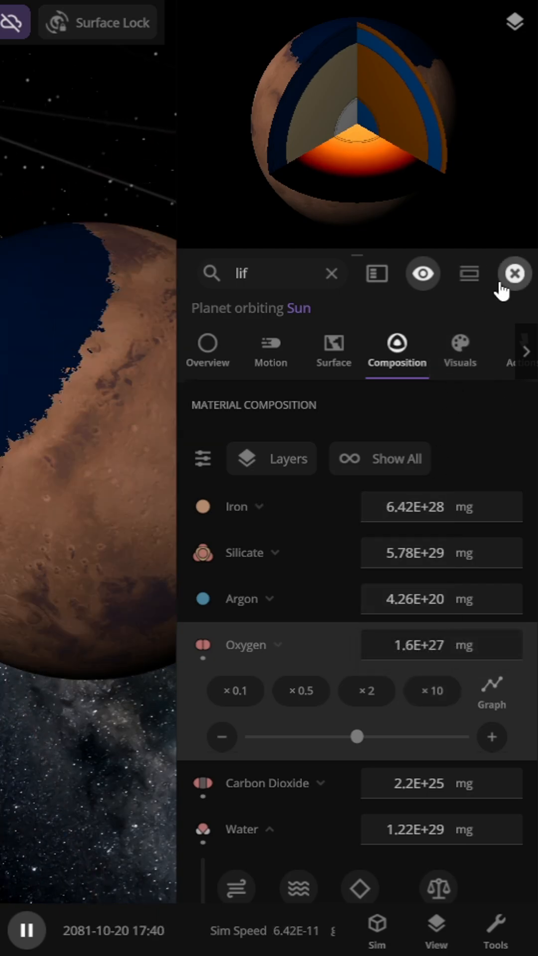
pyautogui.click(513, 273)
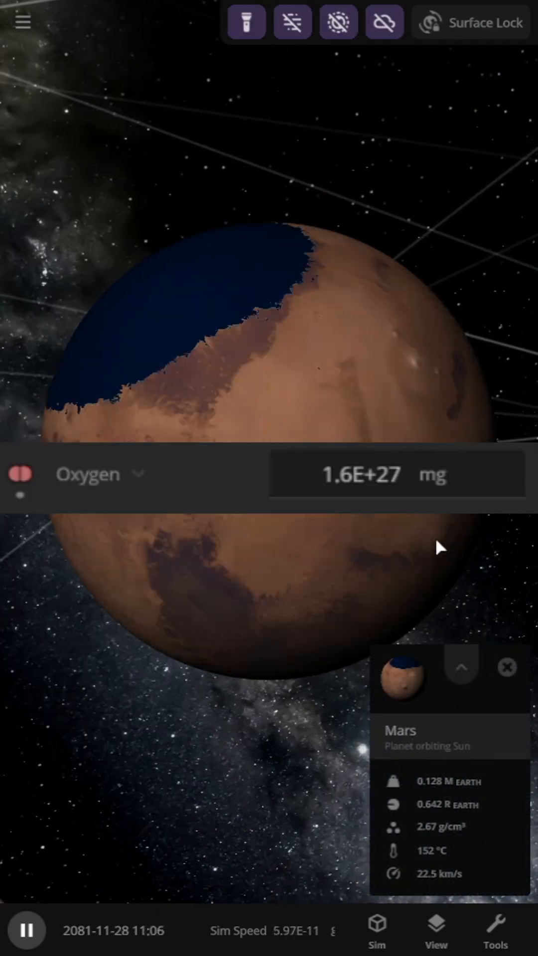